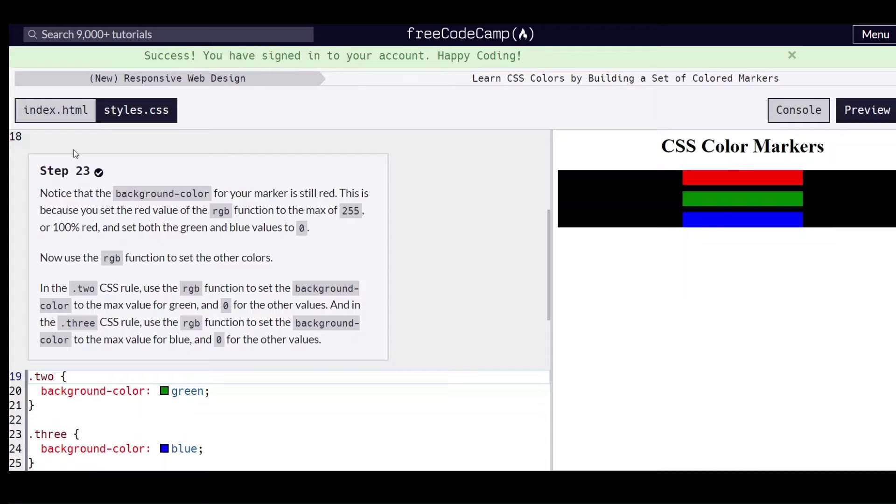
Replace green in the .two rule with rgb(0, 255, 0) and check the code.
scroll("down", 3)
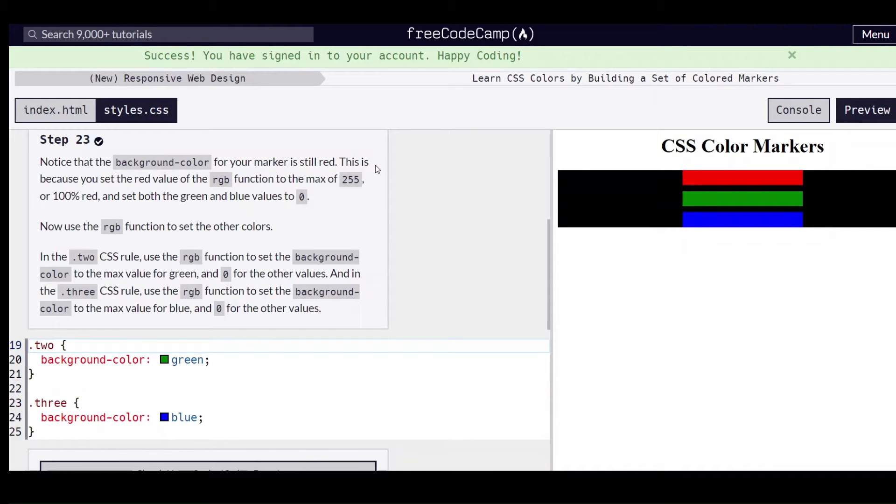
mouse_move(159, 218)
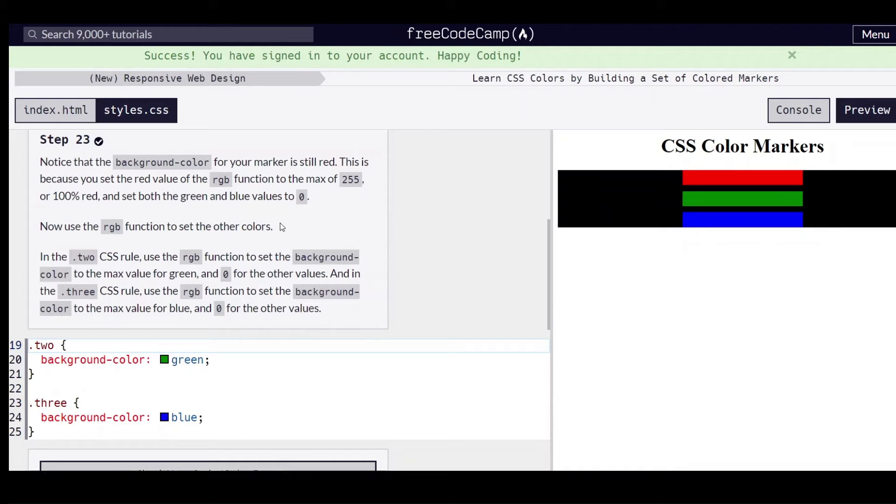
scroll("down", 3)
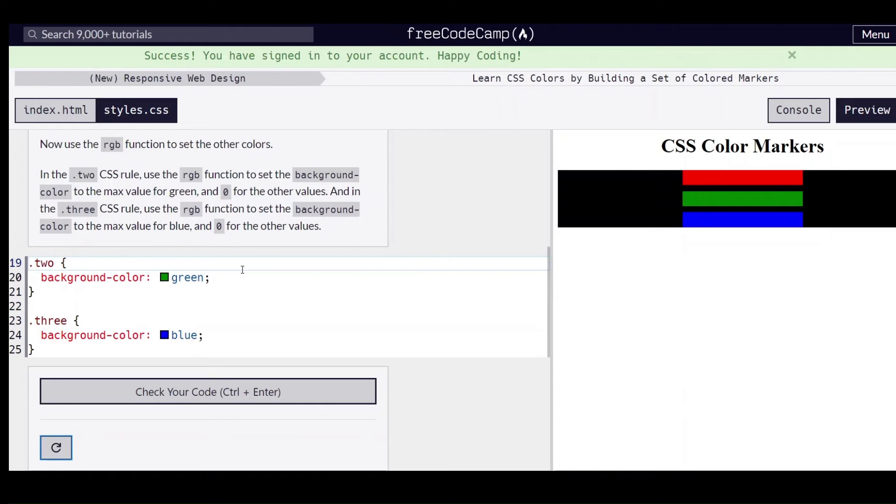
double_click(187, 277)
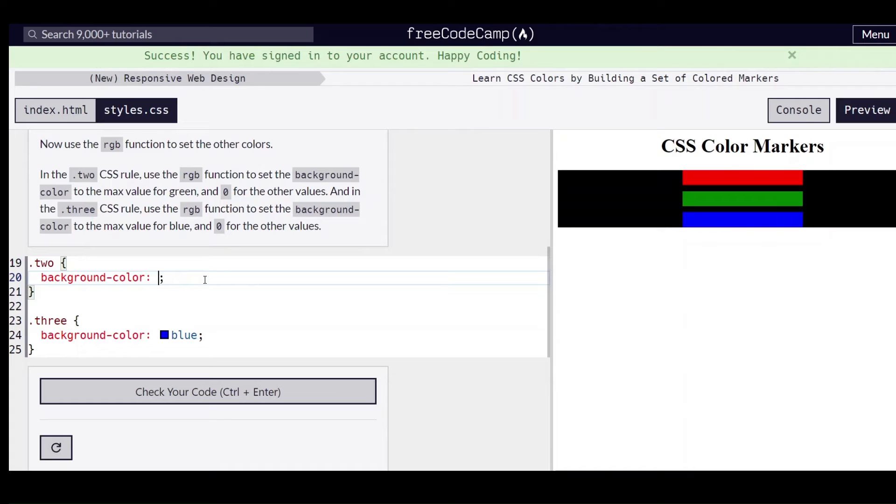
type("rgb(")
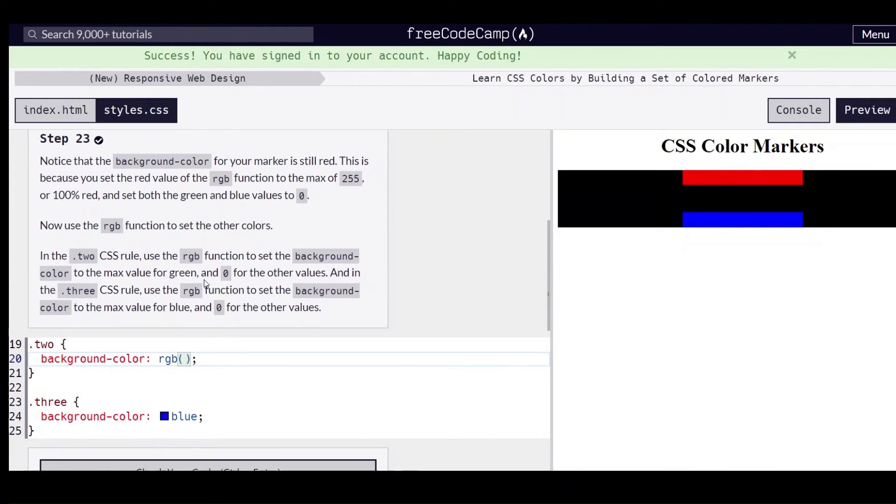
scroll("down", 3)
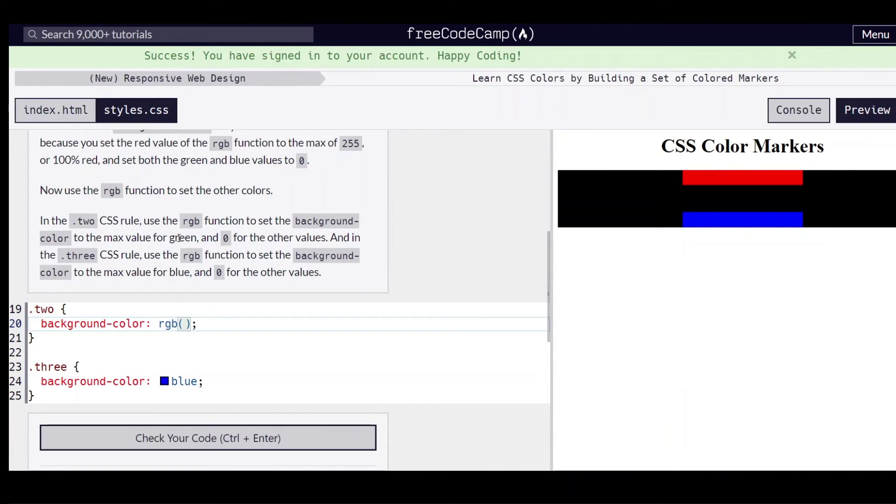
type("0, 255, 0")
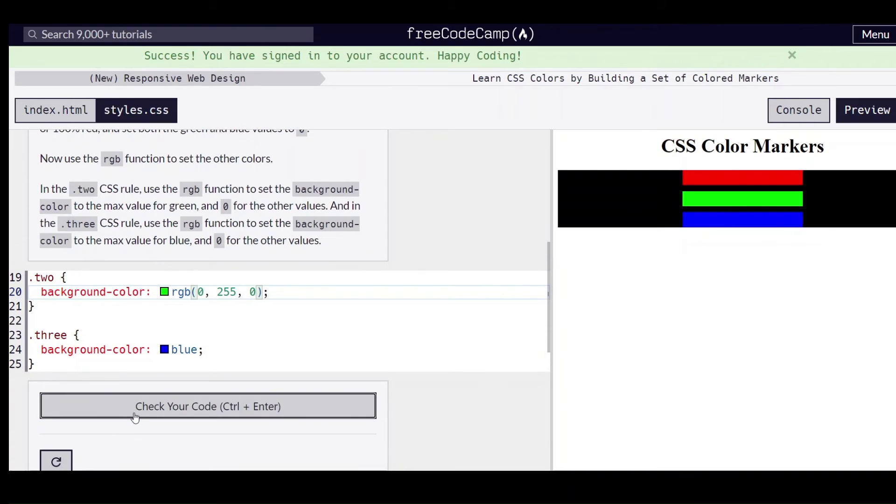
left_click(207, 406)
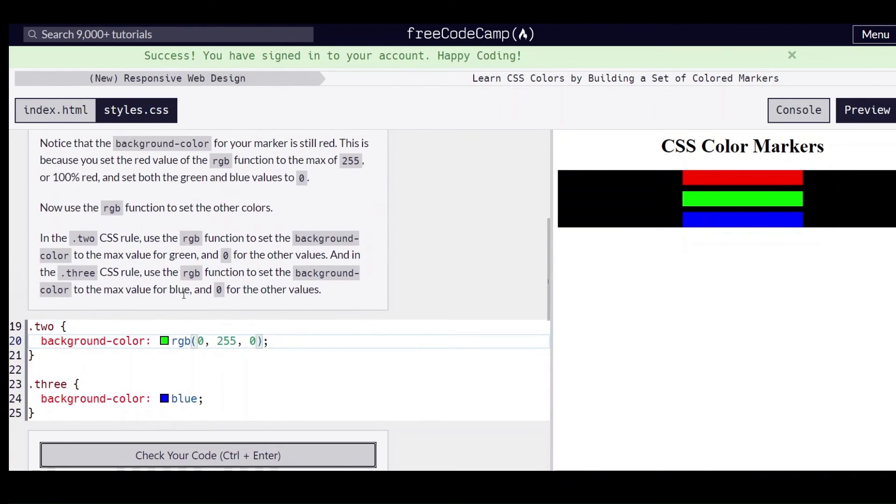
Replace blue in the .three rule with rgb(0, 0, 255) and check the code to pass.
left_click(207, 455)
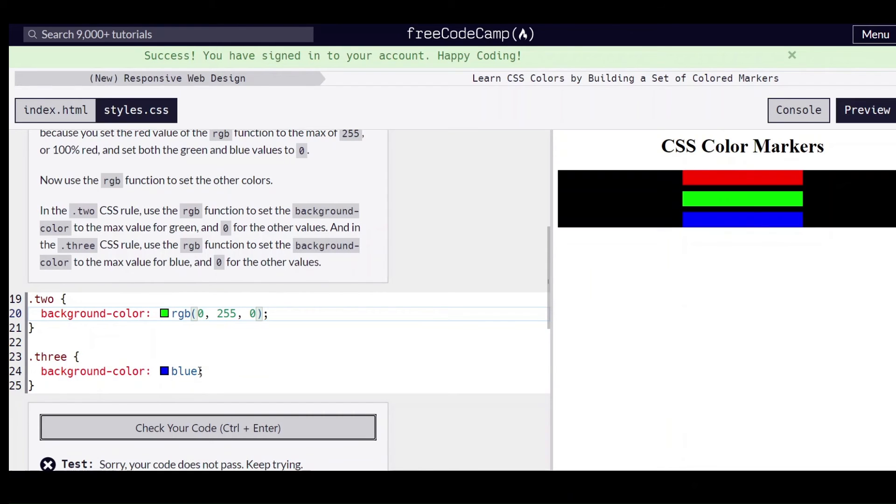
type("rgb")
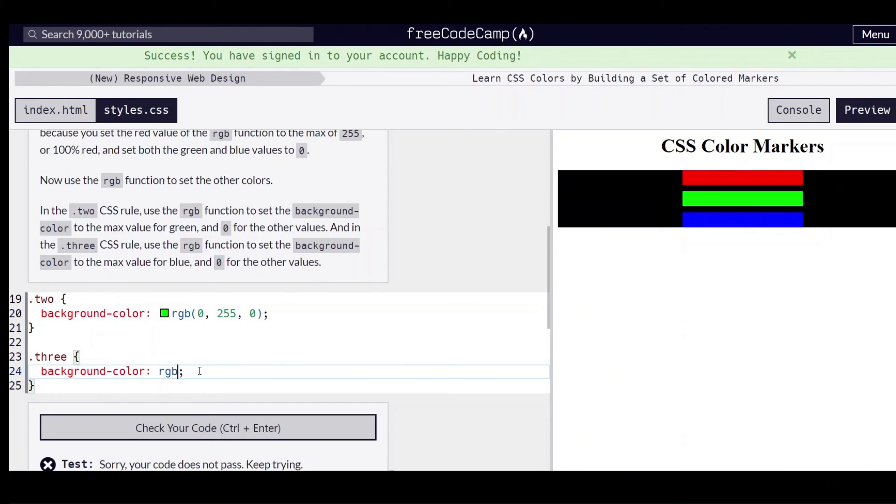
type("()")
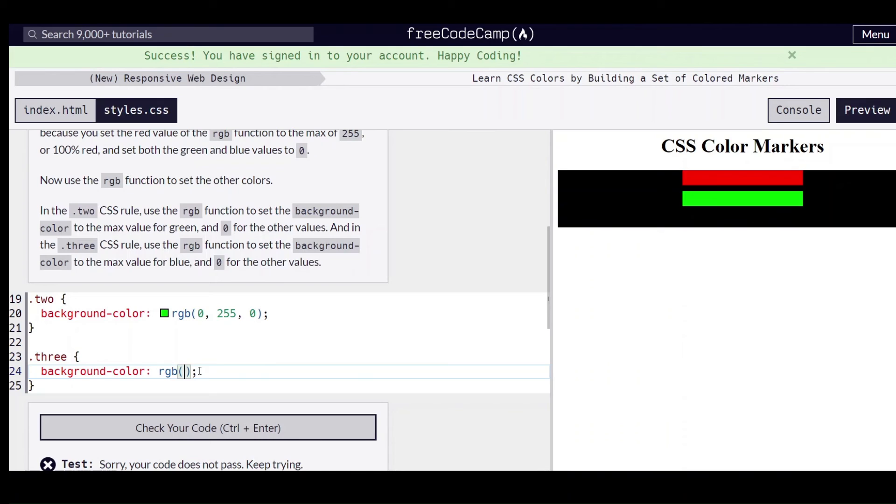
type("0,0")
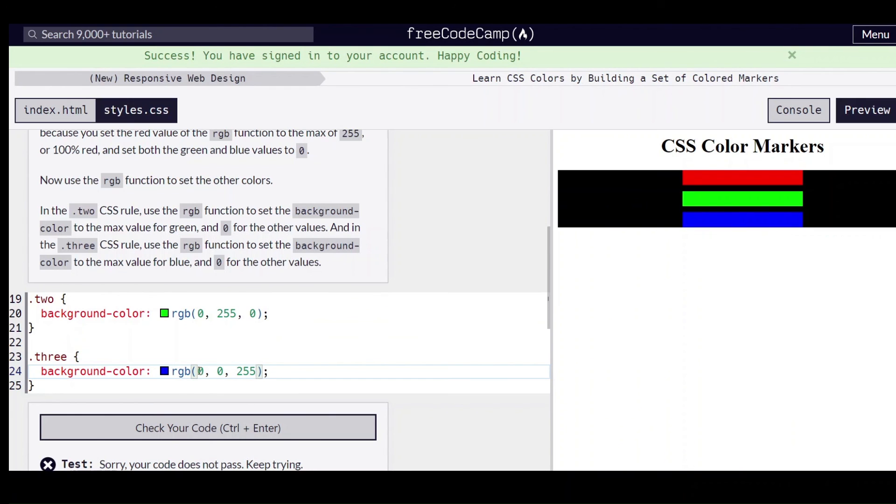
left_click(207, 428)
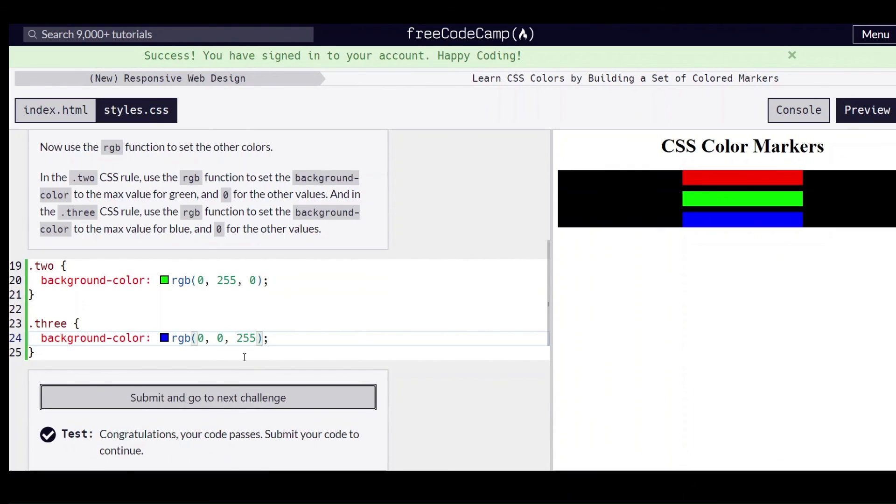
mouse_move(687, 431)
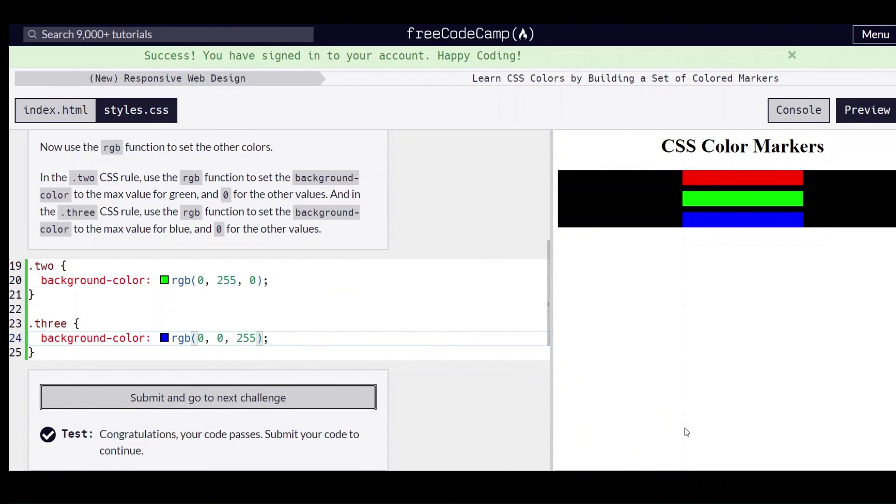